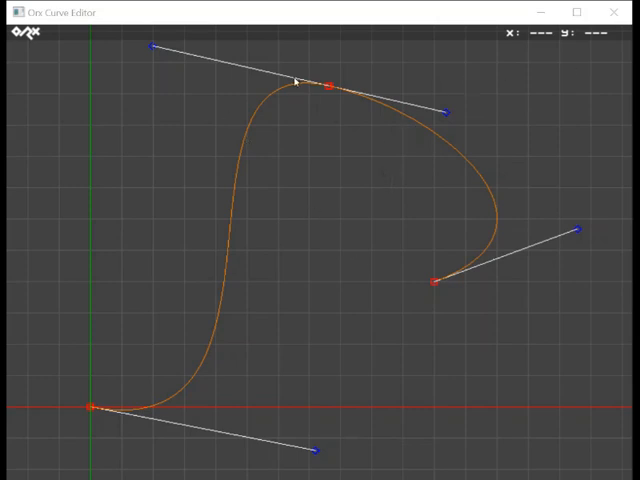
Lower the curve's top anchor point and tilt its tangent handles to round the peak
left_click(328, 85)
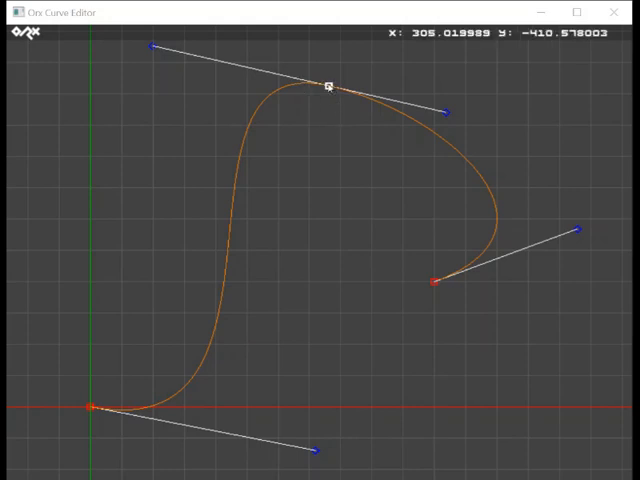
left_click(329, 87)
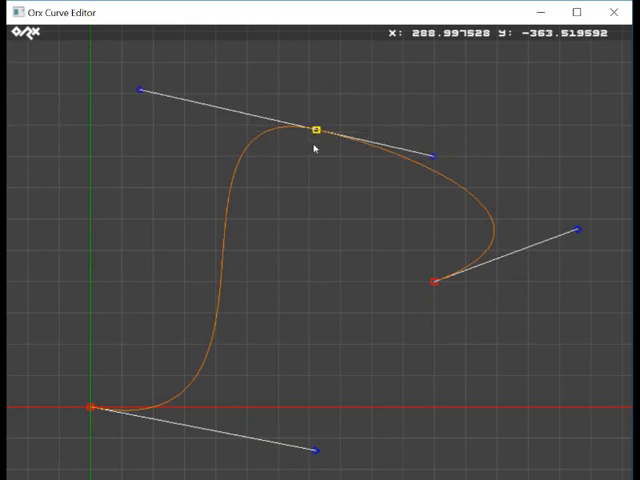
left_click_drag(315, 130, 335, 122)
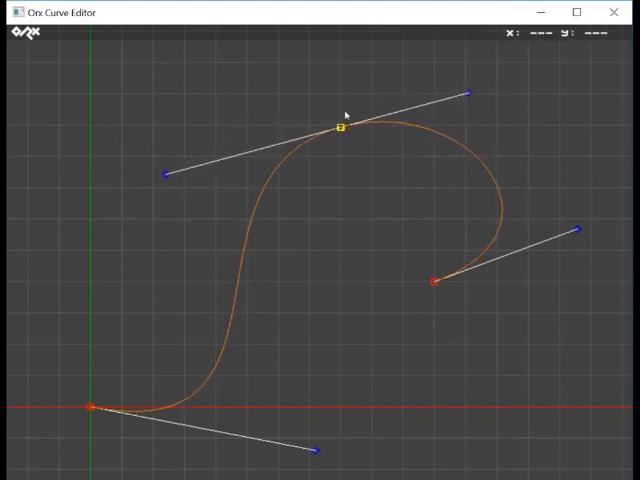
left_click_drag(343, 132, 437, 282)
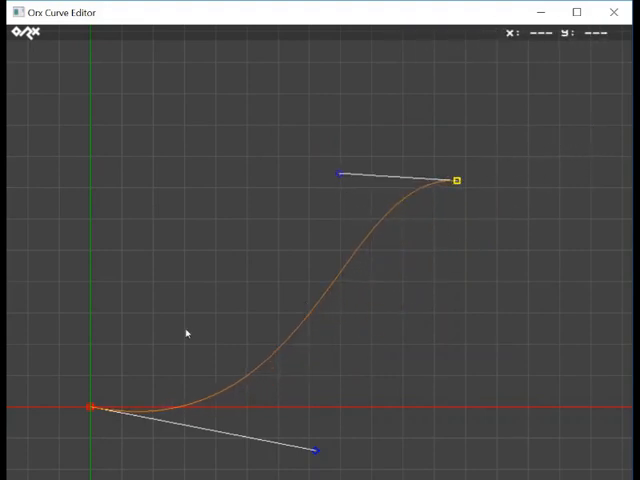
Move the start point up-right, add new end and left points, and shape the left handle
left_click_drag(90, 408, 227, 268)
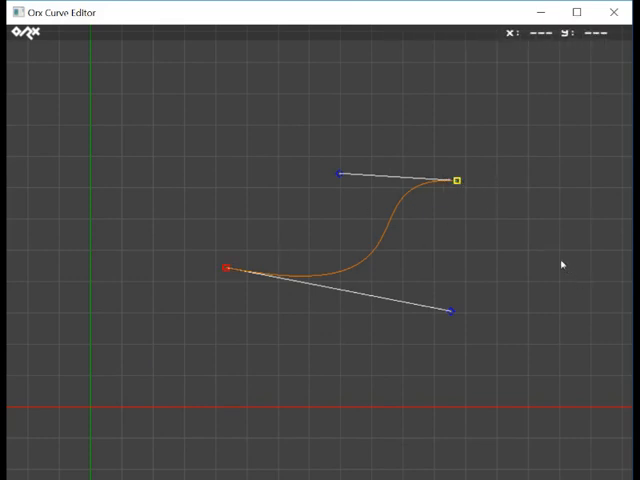
left_click_drag(456, 180, 556, 256)
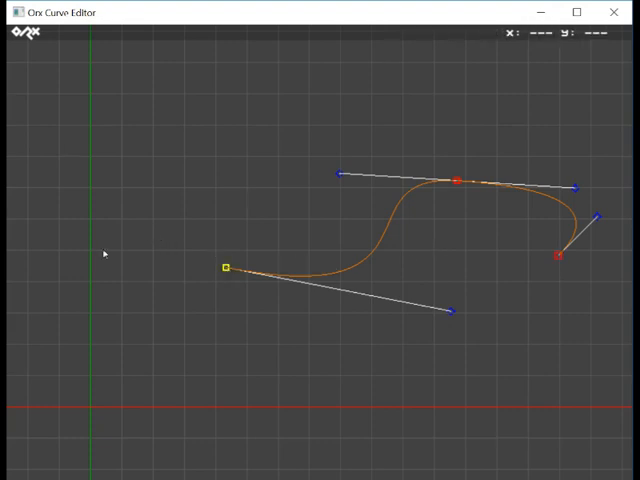
left_click_drag(225, 268, 110, 277)
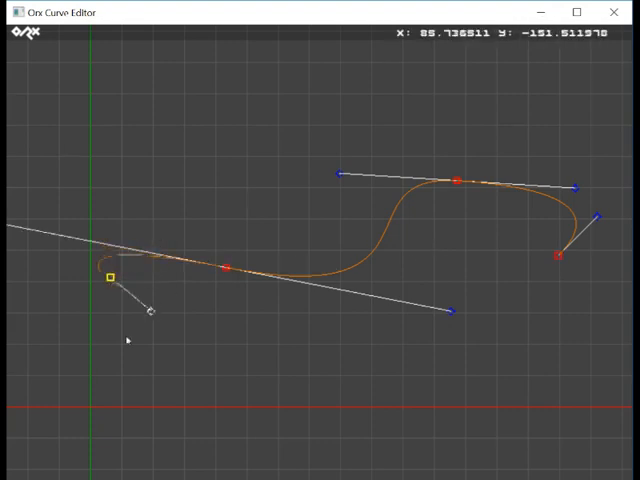
left_click_drag(150, 310, 50, 330)
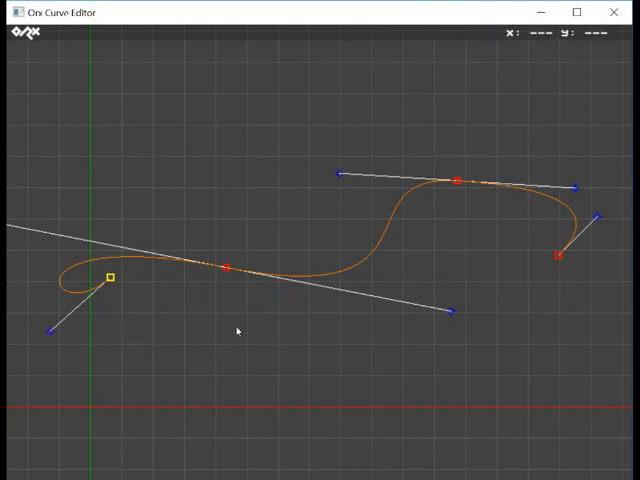
mouse_move(187, 308)
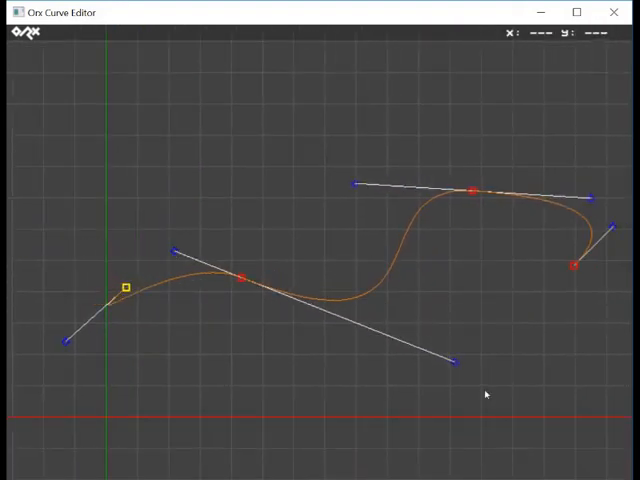
Swing the first point's handle upward and reshape the curve's middle into an arch
left_click_drag(485, 393, 373, 344)
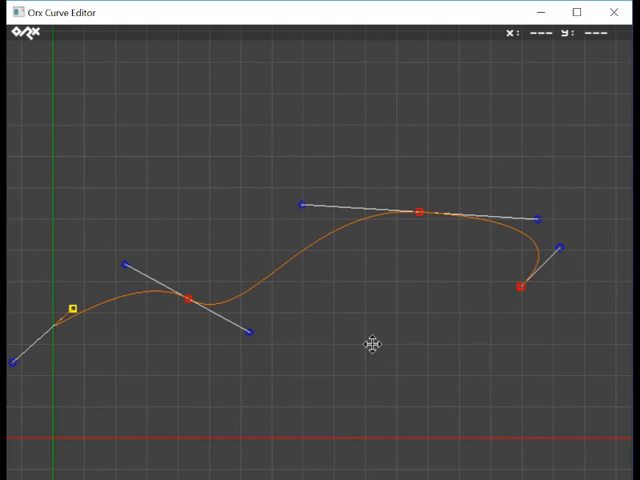
left_click_drag(125, 262, 120, 175)
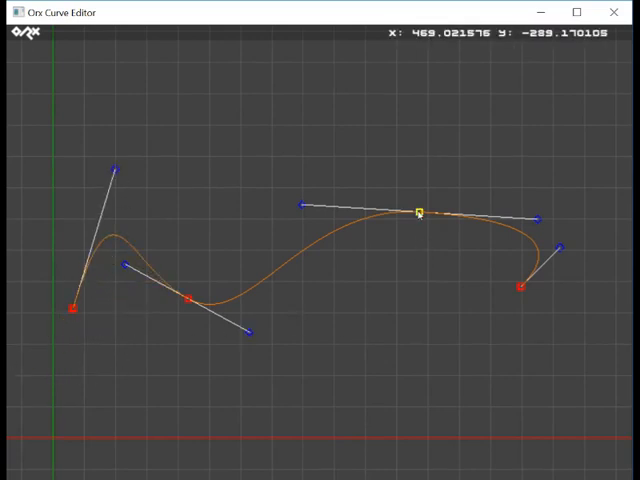
left_click_drag(419, 212, 315, 205)
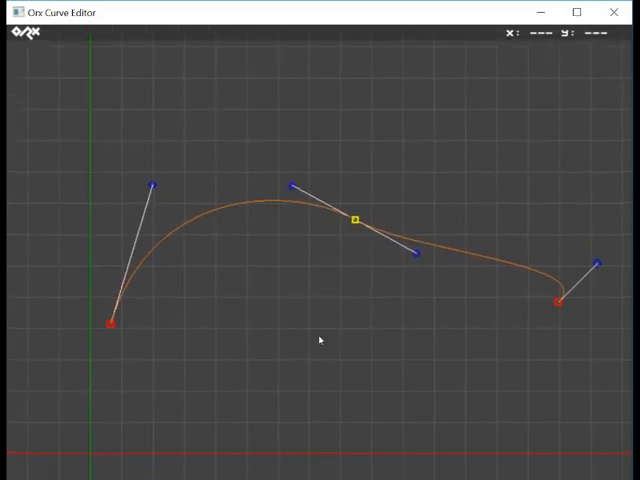
mouse_move(339, 330)
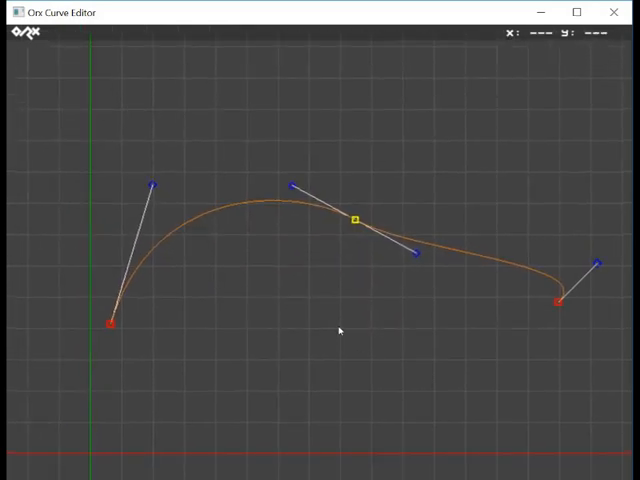
mouse_move(372, 305)
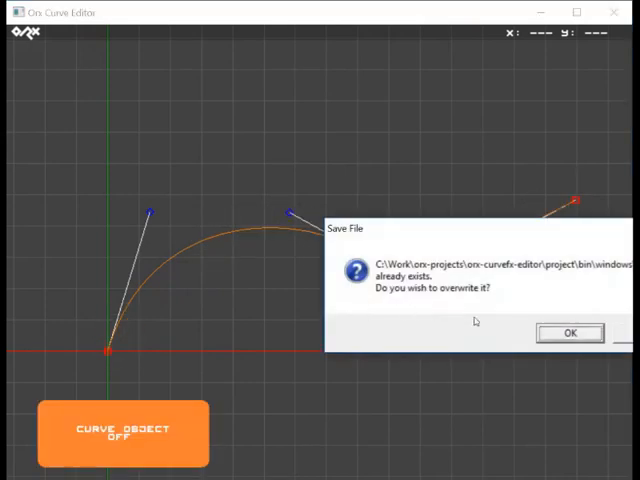
mouse_move(558, 335)
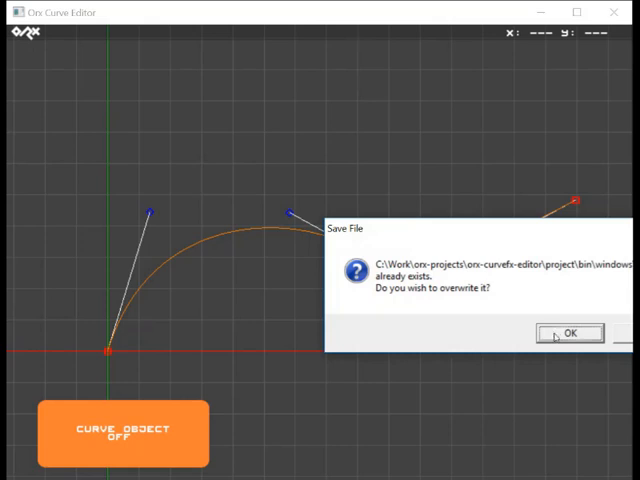
Confirm overwriting the existing curve file
left_click(568, 333)
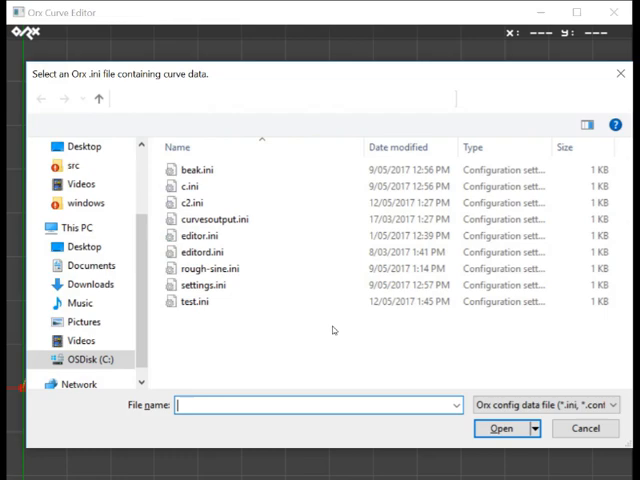
Select the sine curve .ini file in the load dialog and open it
left_click(205, 285)
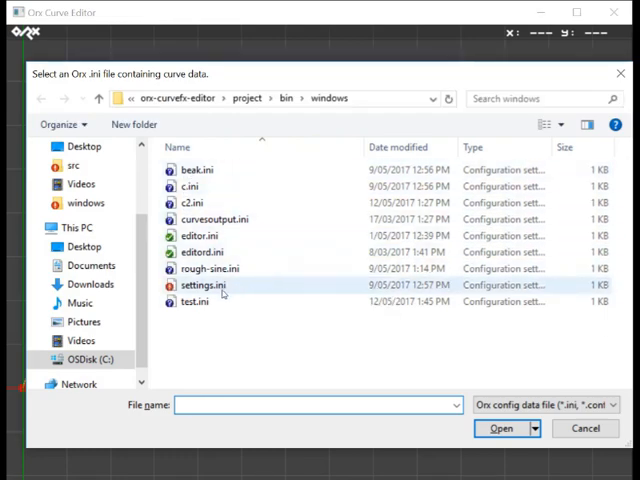
left_click(207, 269)
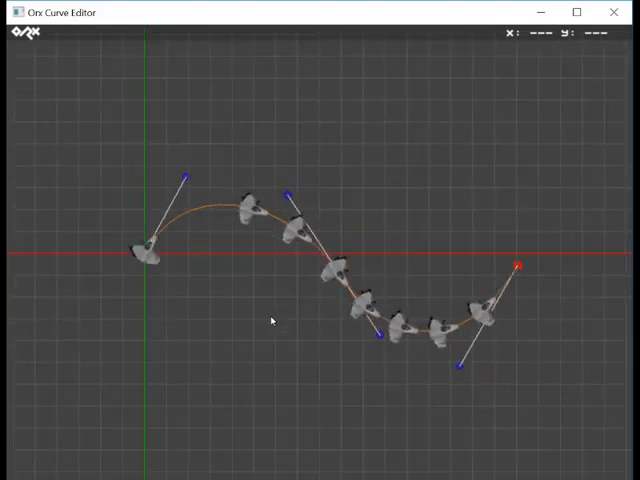
Reshape the S-curve to start at the origin, dipping then rising, with ships following it
left_click_drag(270, 320, 357, 303)
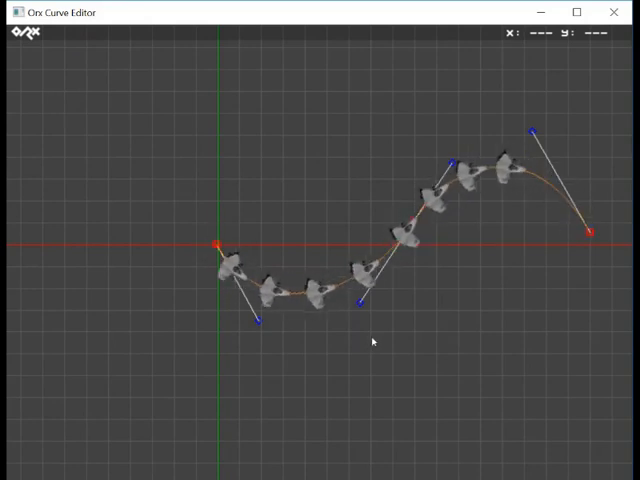
Pause the ships with F1 and zoom in on the frozen formation
key("f1")
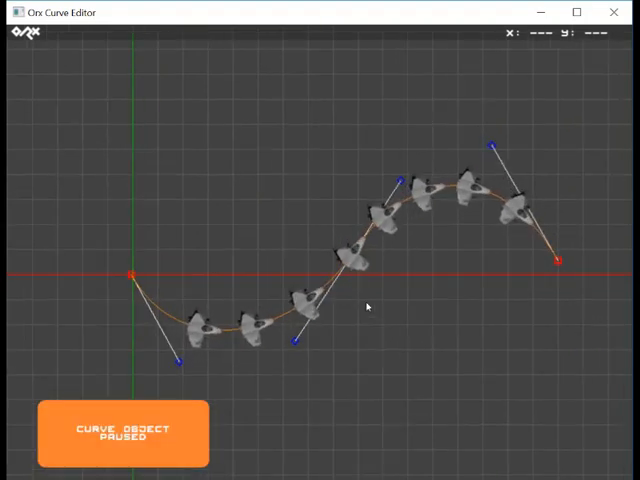
left_click_drag(367, 307, 375, 312)
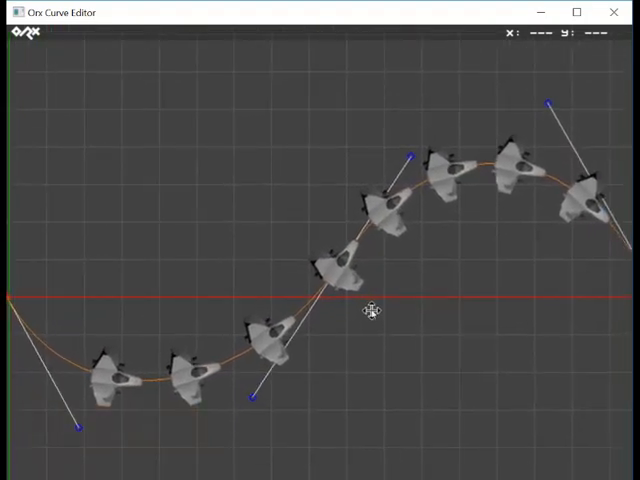